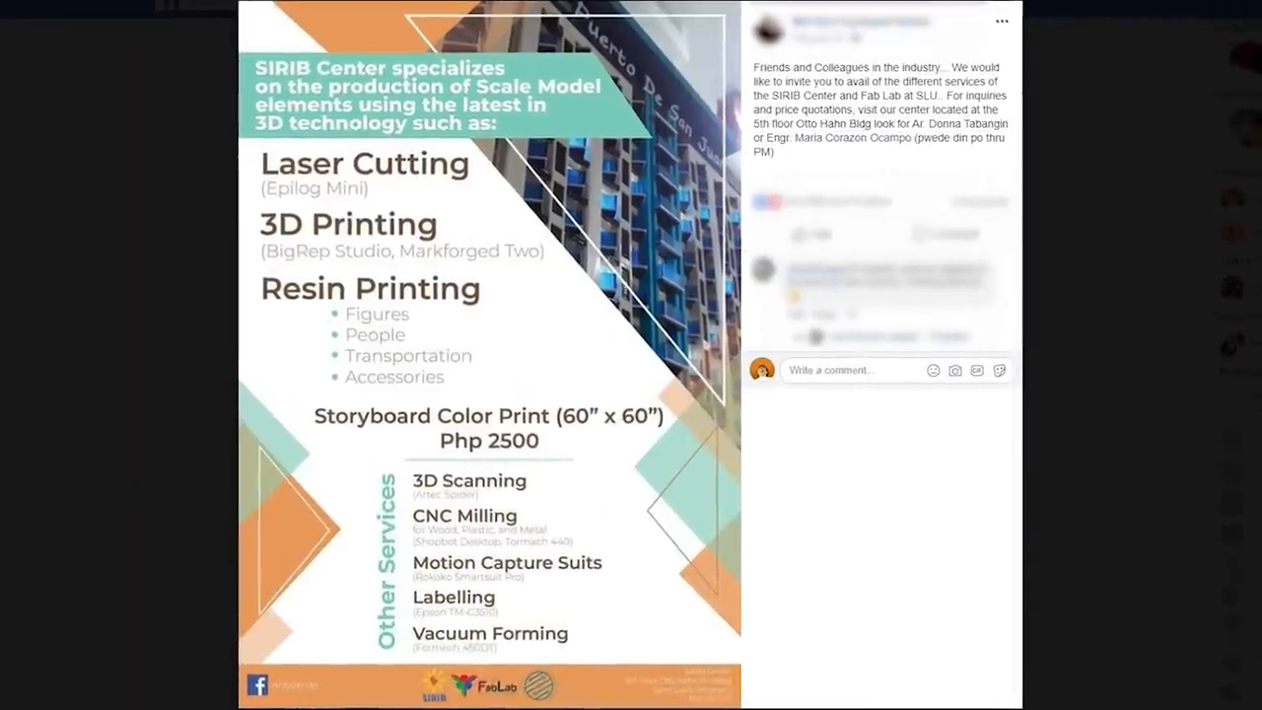
scroll(down, 3)
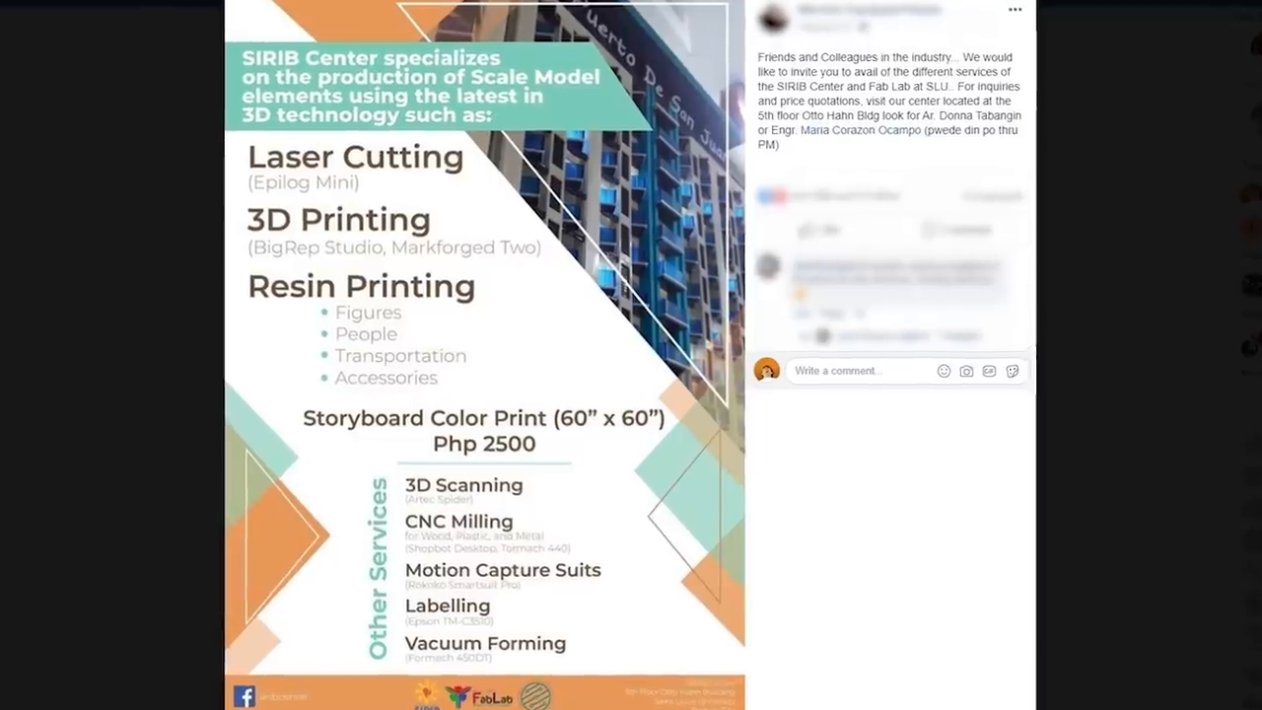
scroll(down, 3)
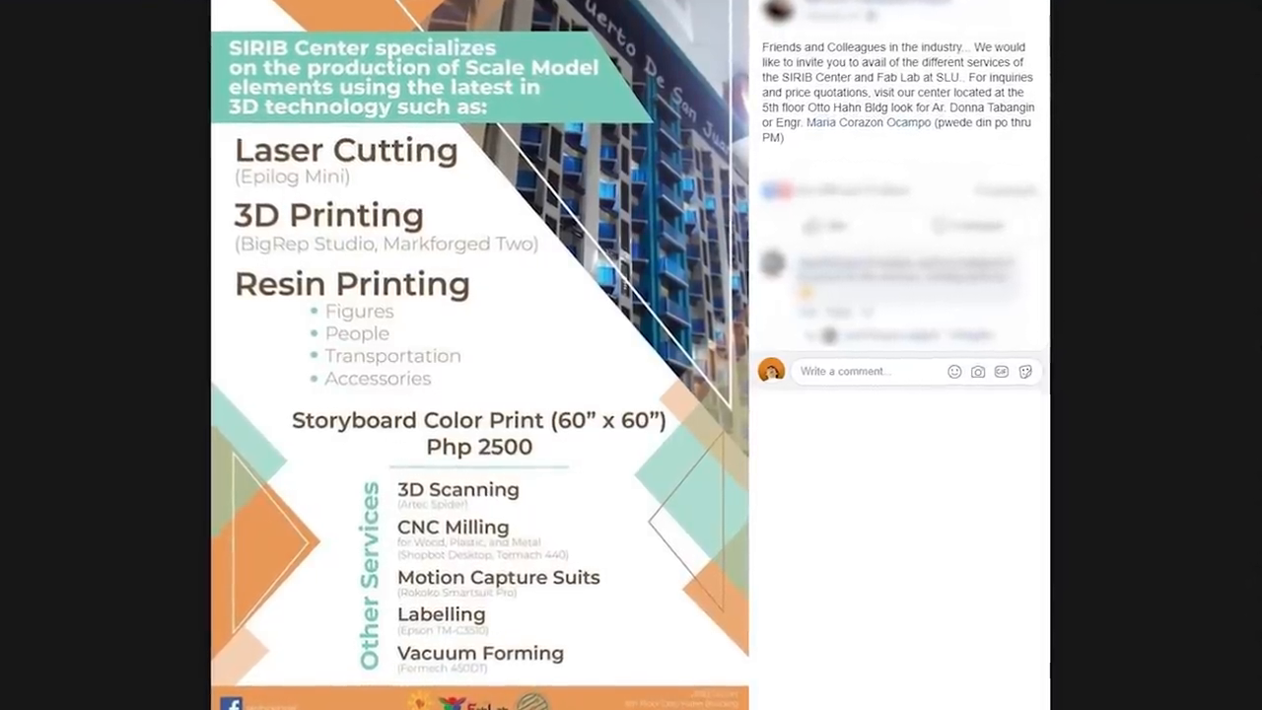